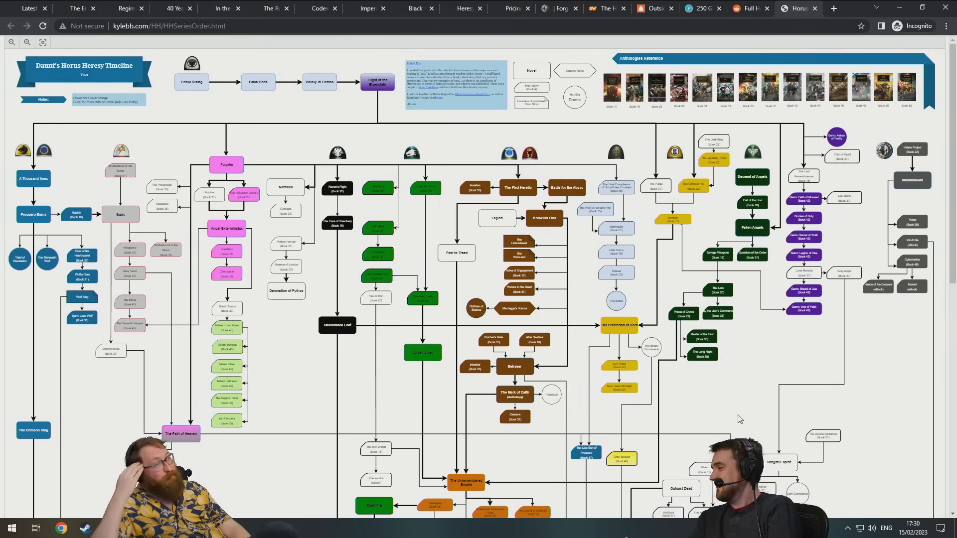
Show the Age of Darkness cover art from the Horus Heresy timeline chart.
click(109, 527)
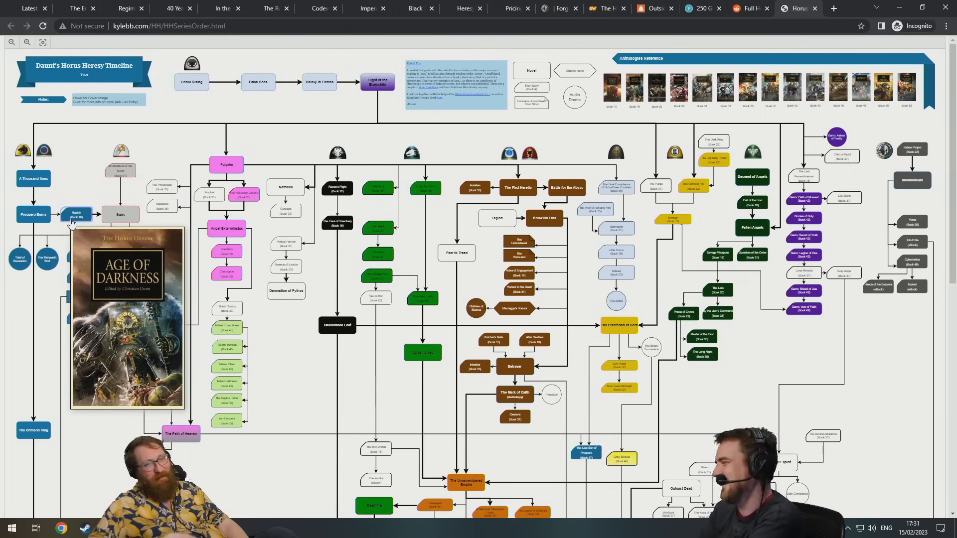
scroll(down, 3)
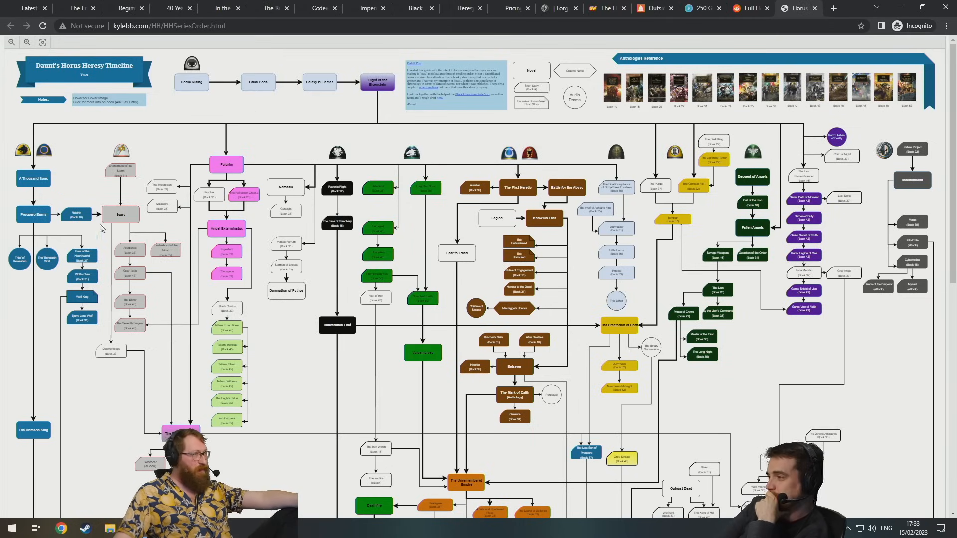
Scroll down the chart past the Legion branches to Master of Mankind and Siege of Terra.
scroll(down, 3)
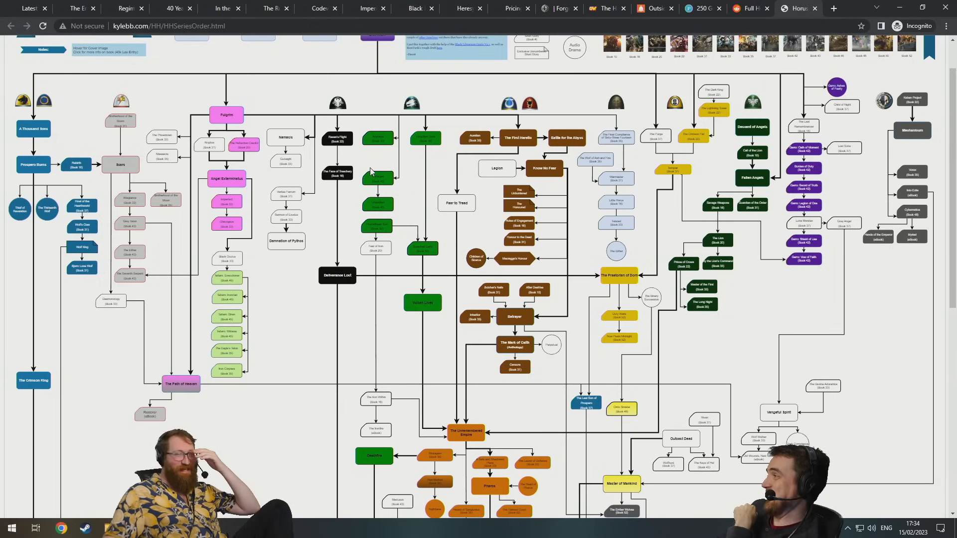
scroll(down, 3)
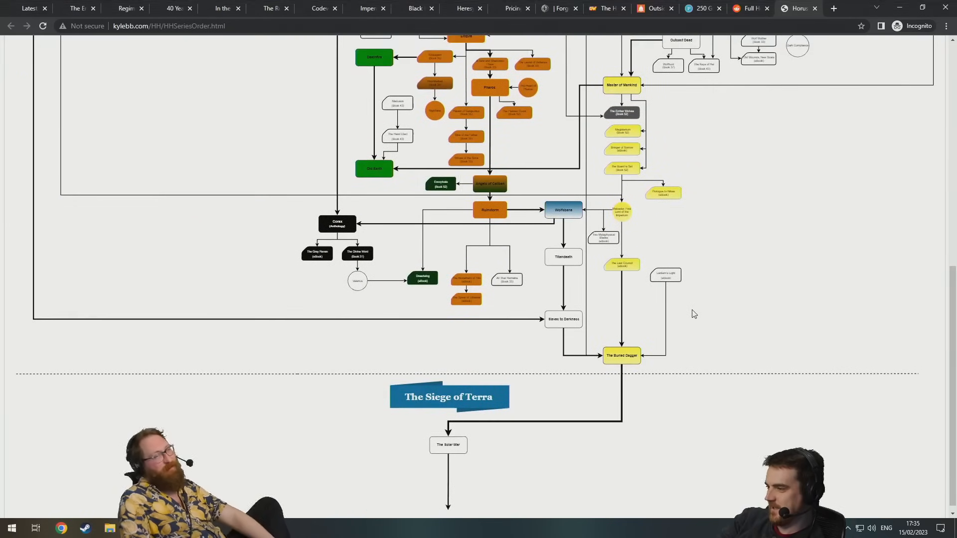
Switch to the Warhammer Community tab with The End and the Death Volume I article.
click(76, 8)
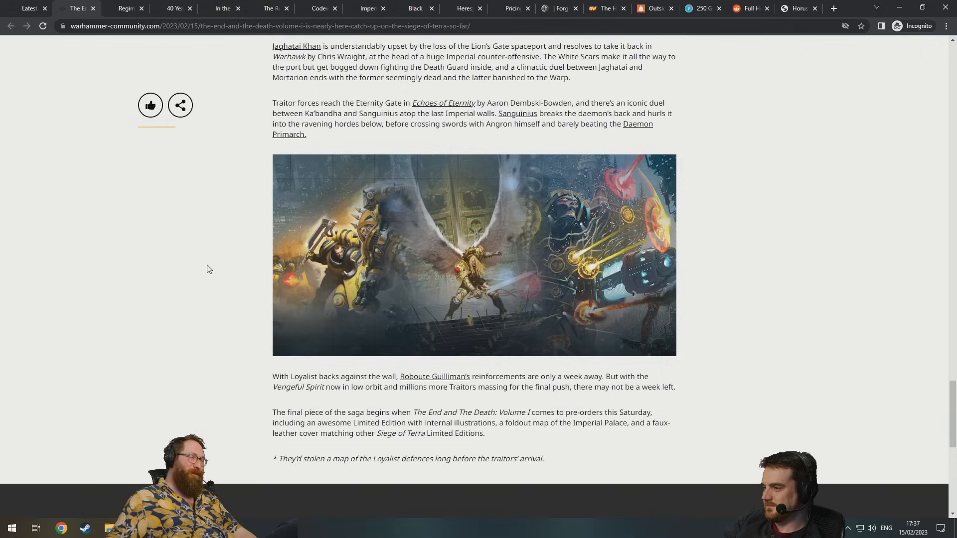